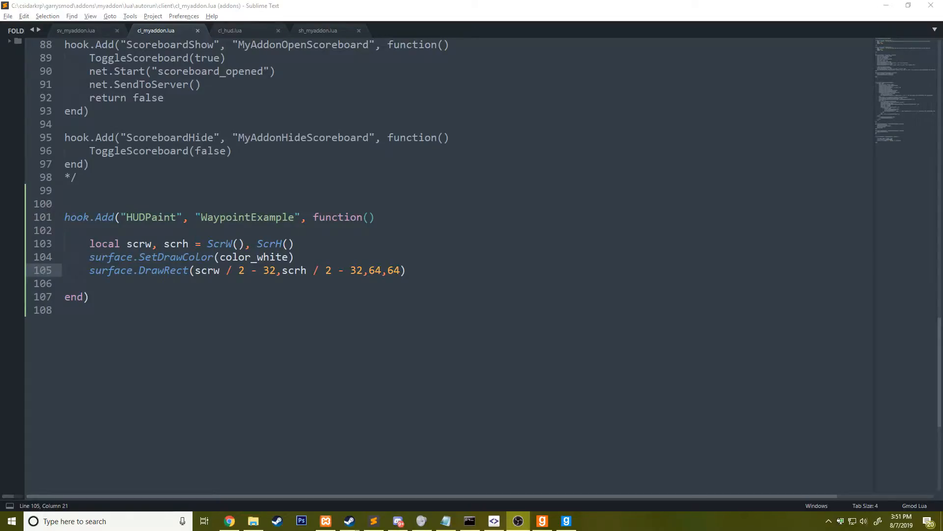
Step: Run getpos in the Garry's Mod console and select the printed setpos coordinates
{"action": "double_click", "coordinate": [150, 217]}
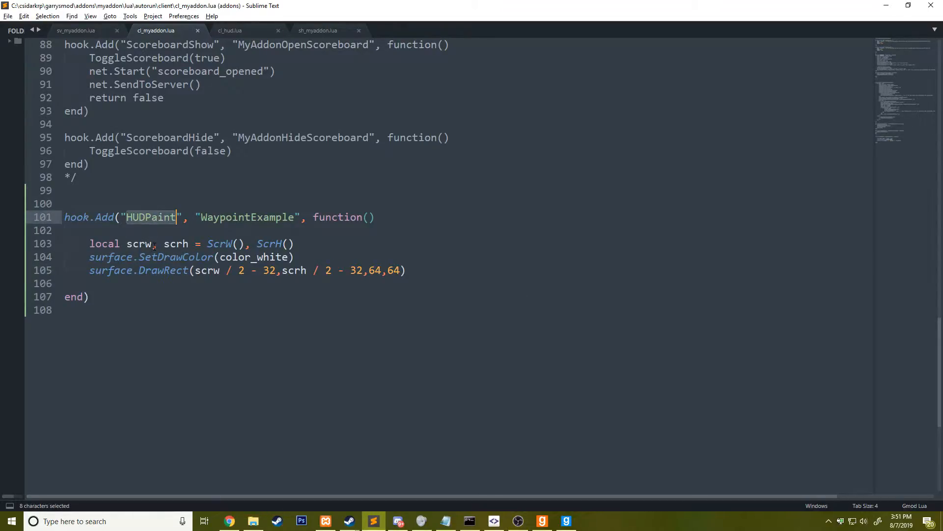
{"action": "double_click", "coordinate": [246, 217]}
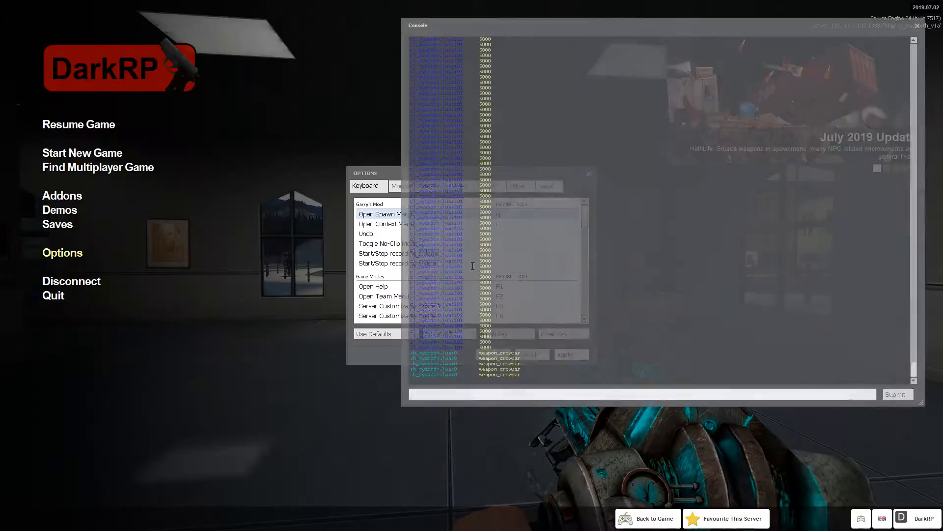
{"action": "type", "text": "g"}
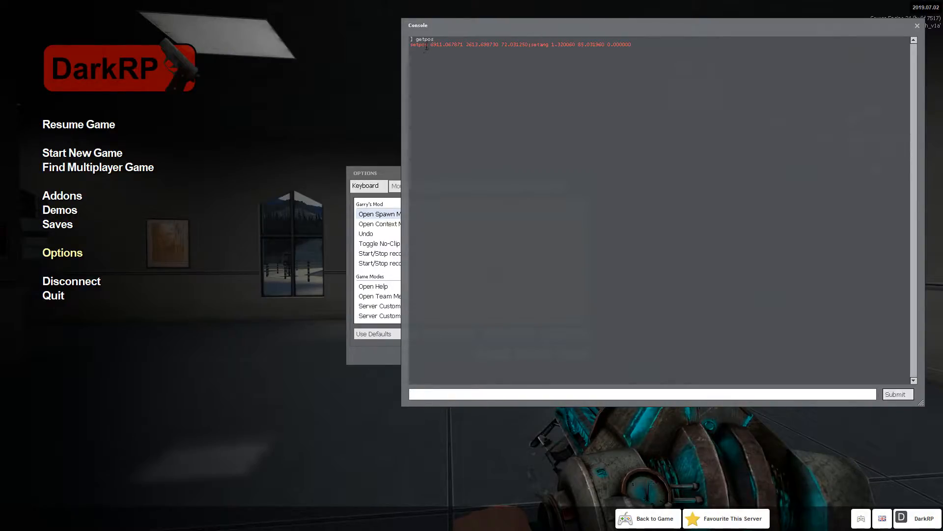
{"action": "left_click_drag", "start_coordinate": [428, 44], "coordinate": [526, 45]}
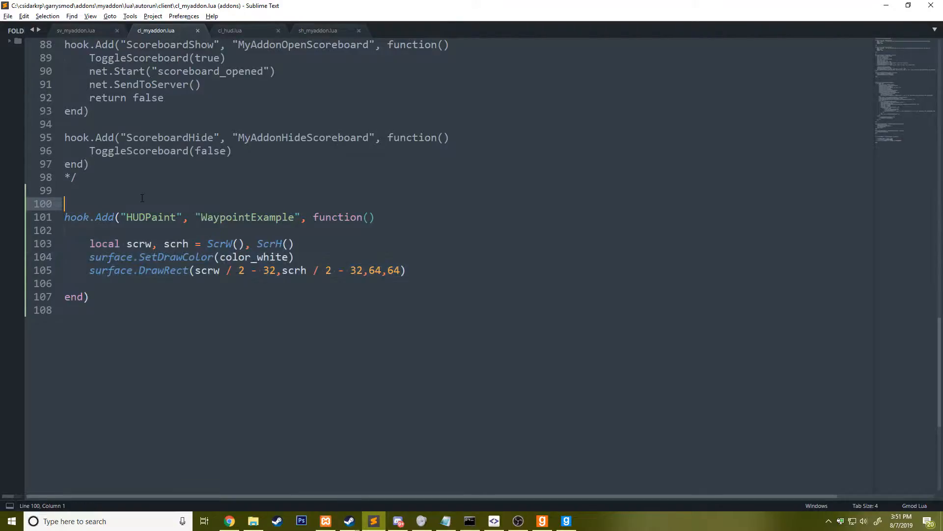
Step: Declare local waypointA = Vector(6911, 2613, 72) from the pasted getpos coordinates
{"action": "type", "text": "local"}
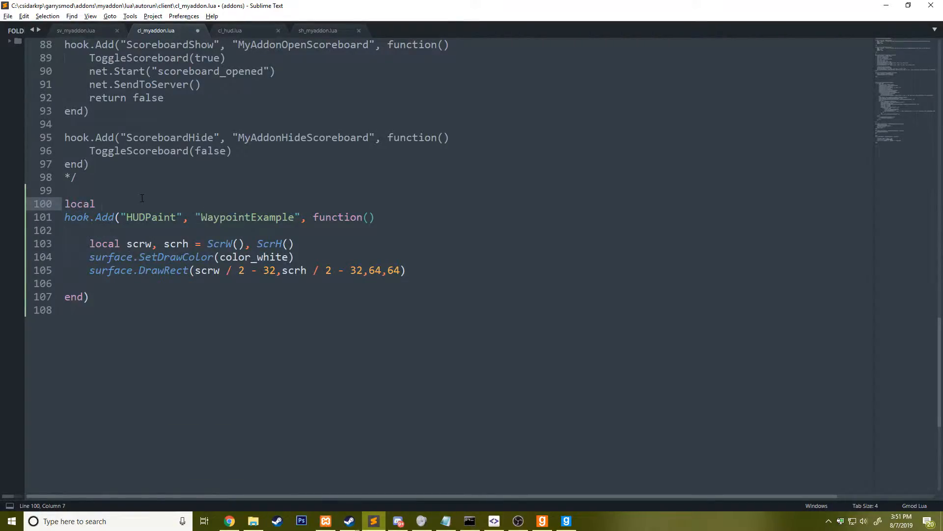
{"action": "type", "text": "waypointA"}
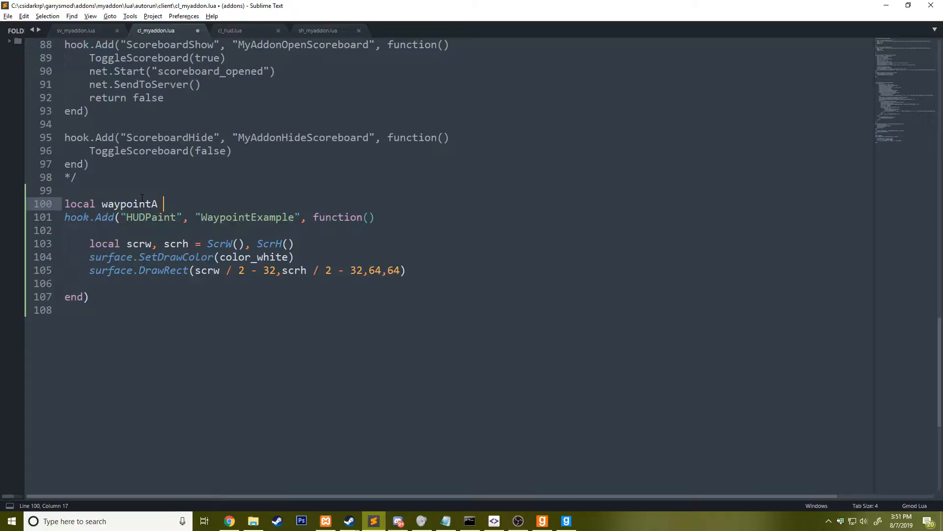
{"action": "type", "text": "= 6911.067871 2613.698730 72.031250"}
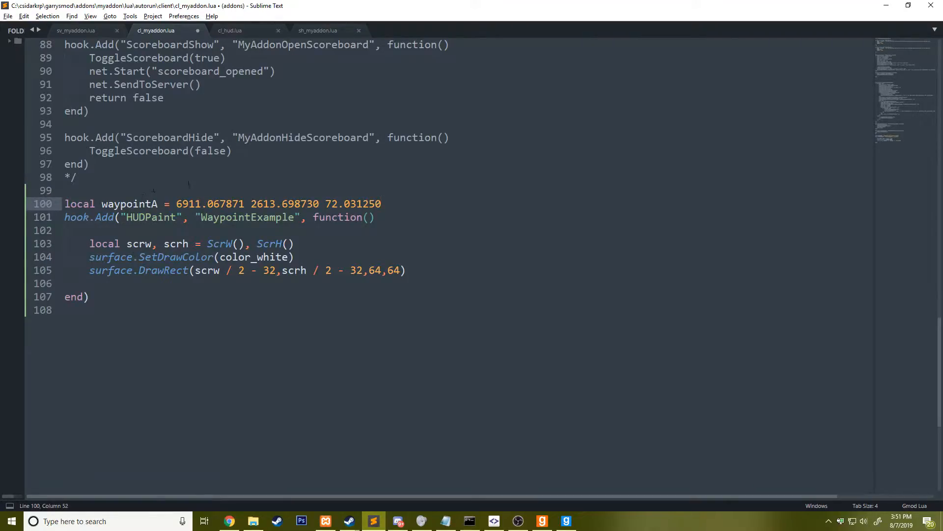
{"action": "type", "text": "V"}
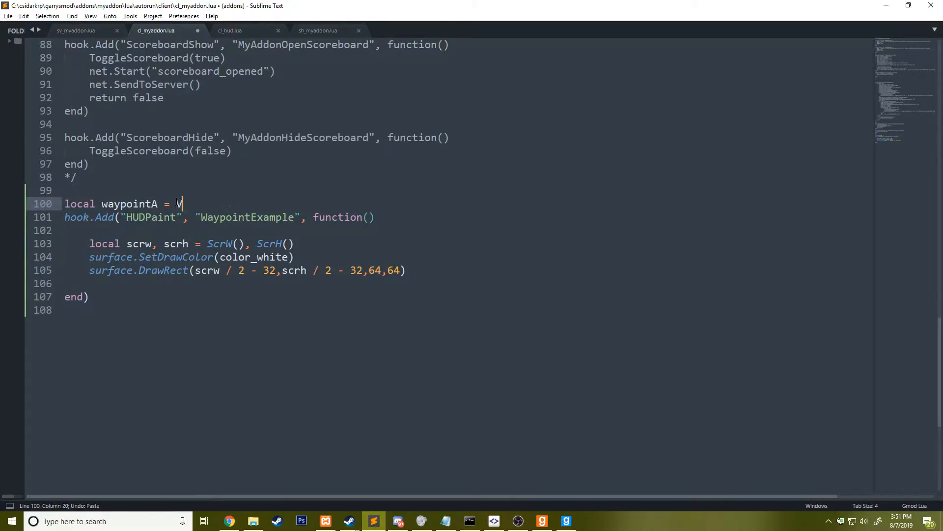
{"action": "type", "text": "ector(6911.057871 2613.698730 72.031250)"}
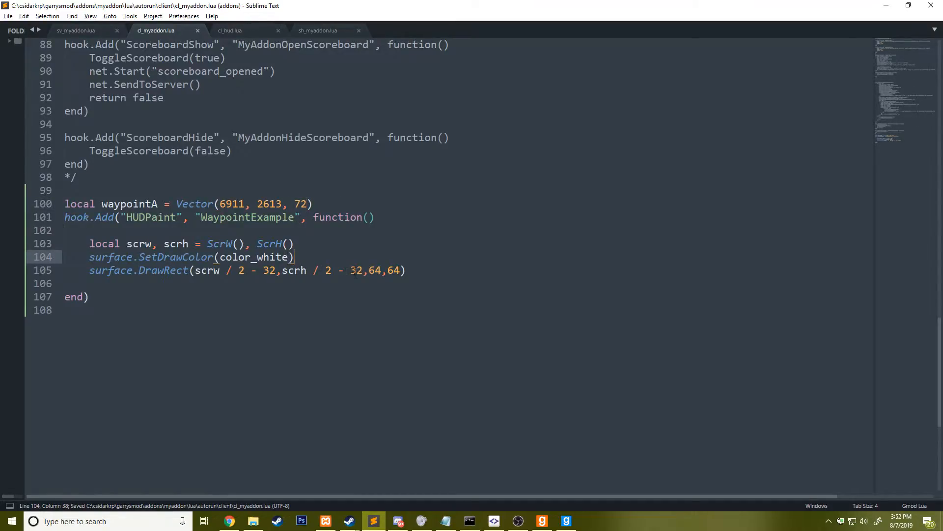
Step: Draw the 64×64 DrawRect at waypointA.x, waypointA.y instead of screen centre, and save
{"action": "left_click_drag", "start_coordinate": [195, 270], "coordinate": [362, 270]}
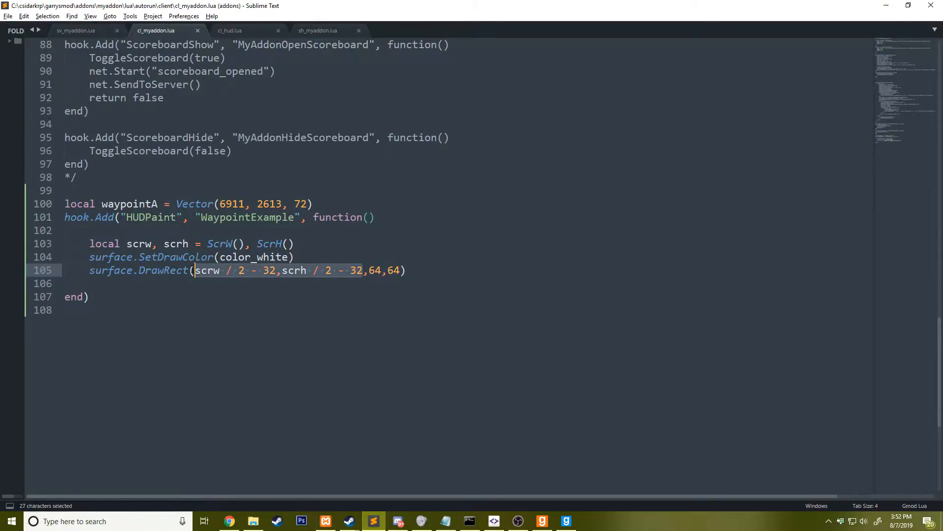
{"action": "type", "text": "waypointA.x,64,64)"}
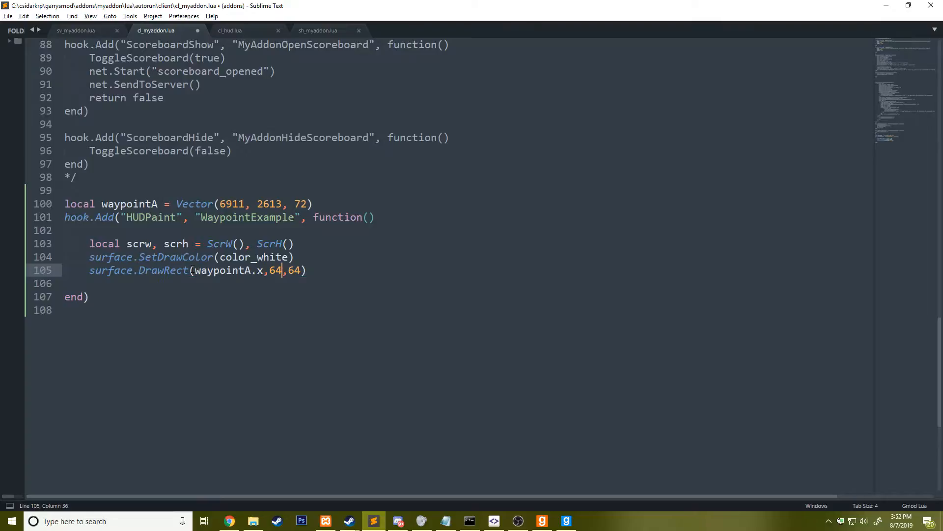
{"action": "key", "text": "BackSpace"}
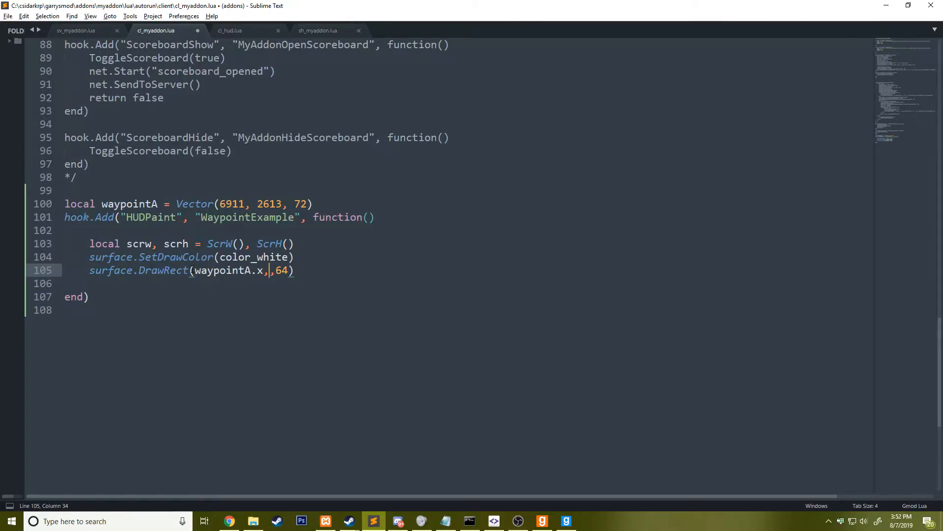
{"action": "type", "text": "waypoint"}
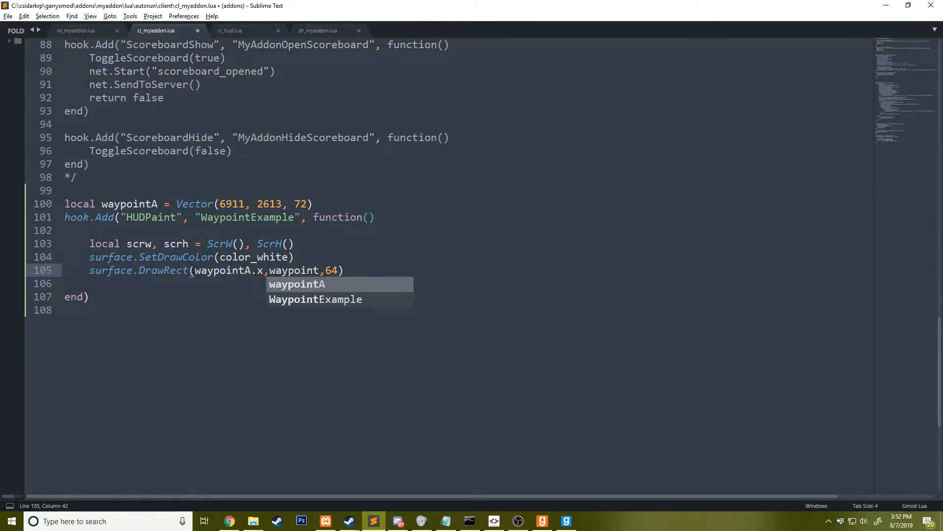
{"action": "type", "text": "A.y"}
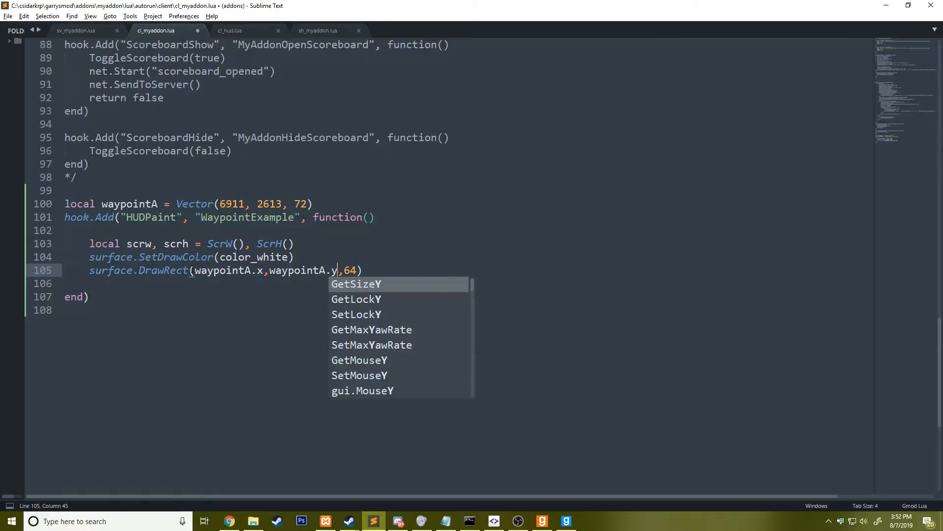
{"action": "key", "text": "Escape"}
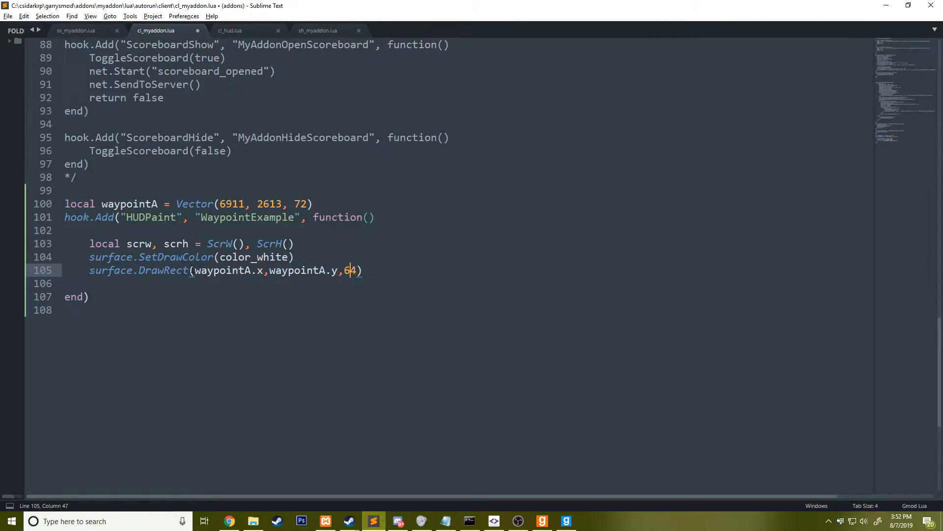
{"action": "type", "text": ",64"}
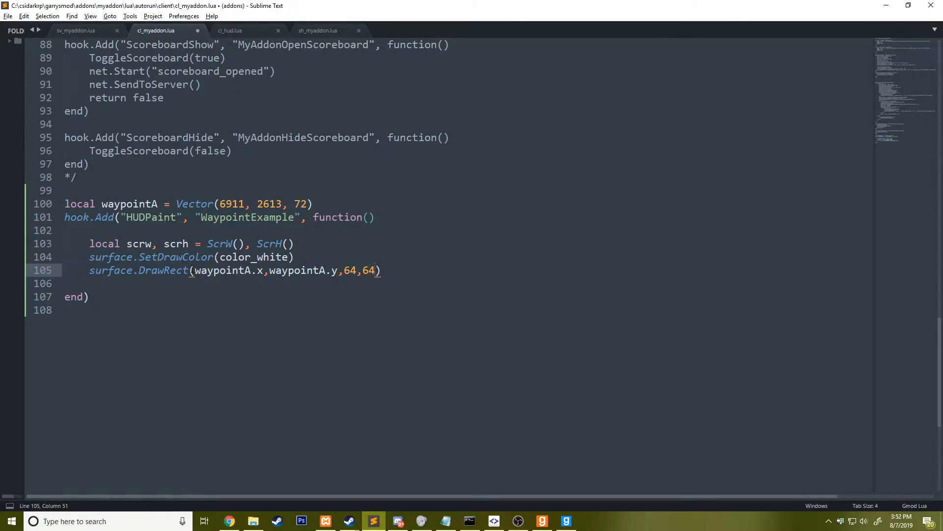
{"action": "key", "text": "alt+tab"}
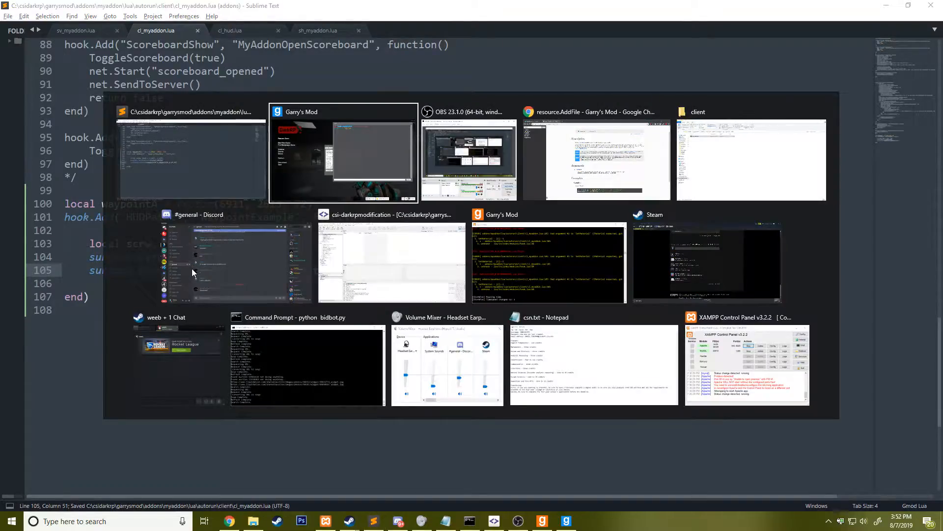
{"action": "left_click", "coordinate": [344, 153]}
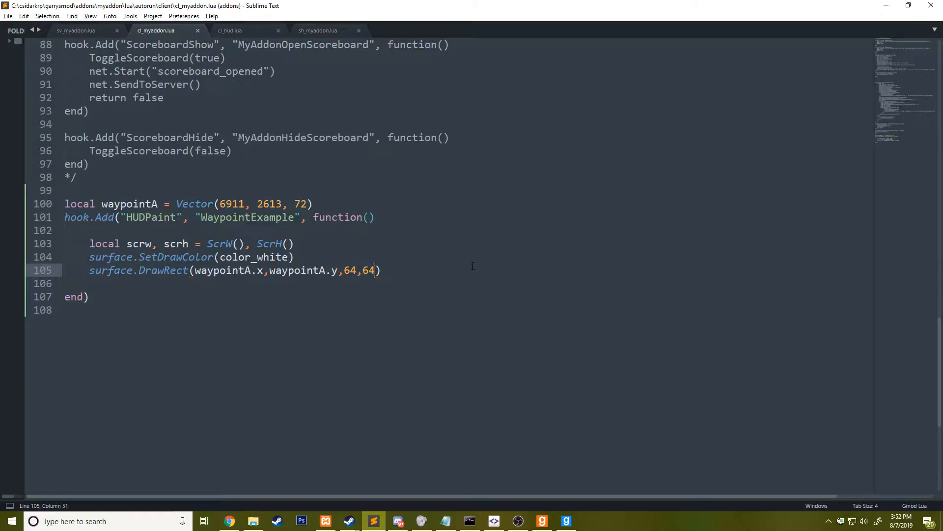
{"action": "left_click", "coordinate": [314, 203]}
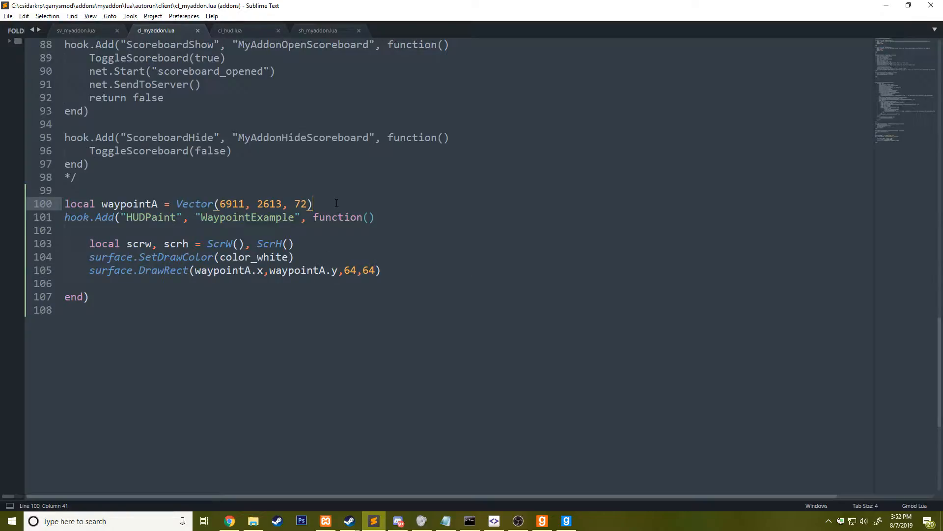
{"action": "type", "text": "waypointA = waypointA"}
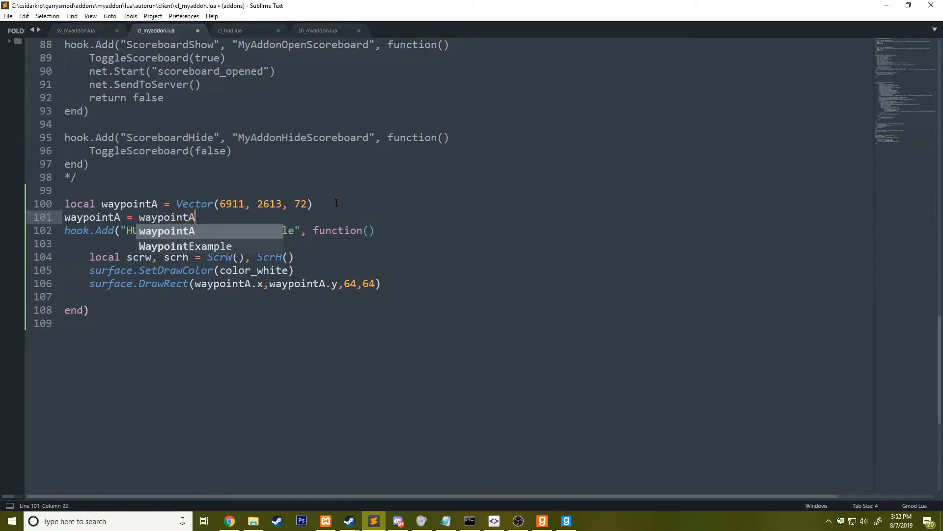
{"action": "type", "text": ":ToScreen()"}
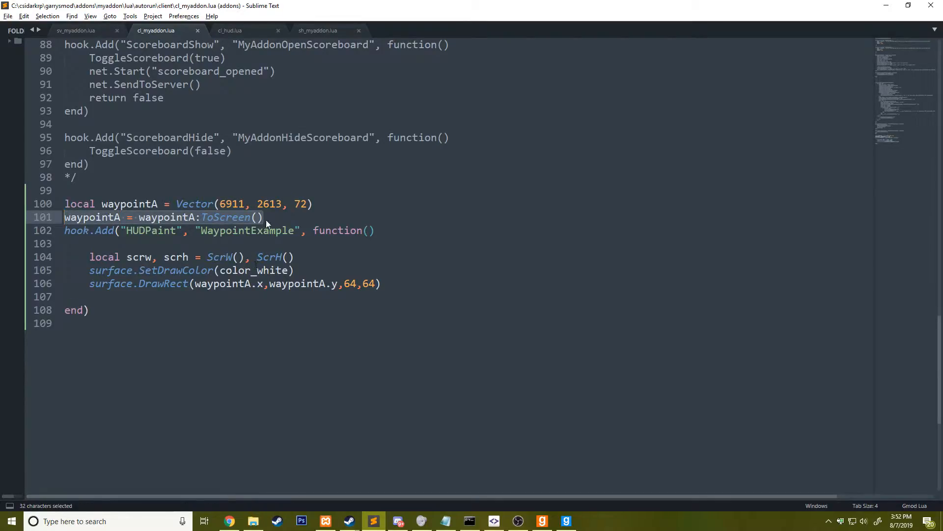
{"action": "key", "text": "ctrl+x"}
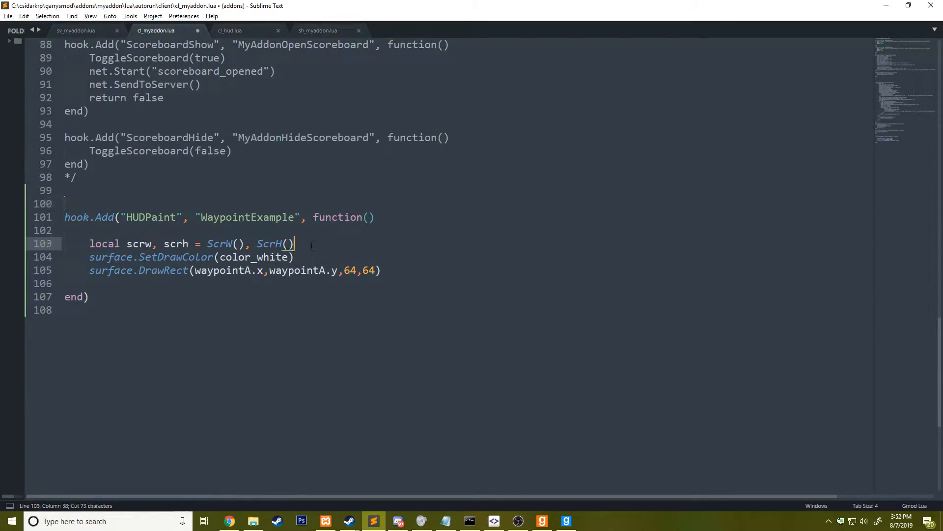
{"action": "type", "text": "local waypointA = Vector(6911, 2613, 72)"}
{"action": "type", "text": "waypointA = waypointA:ToScreen()"}
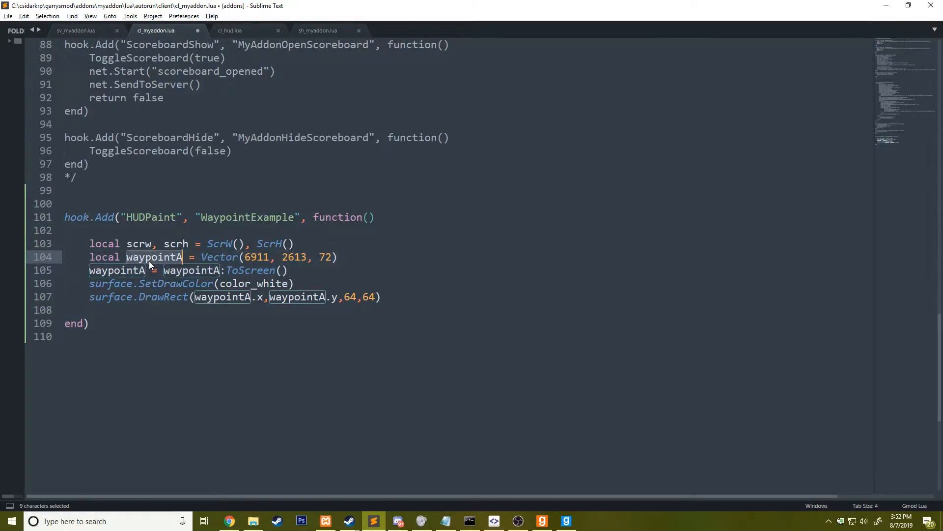
{"action": "key", "text": "ctrl+s"}
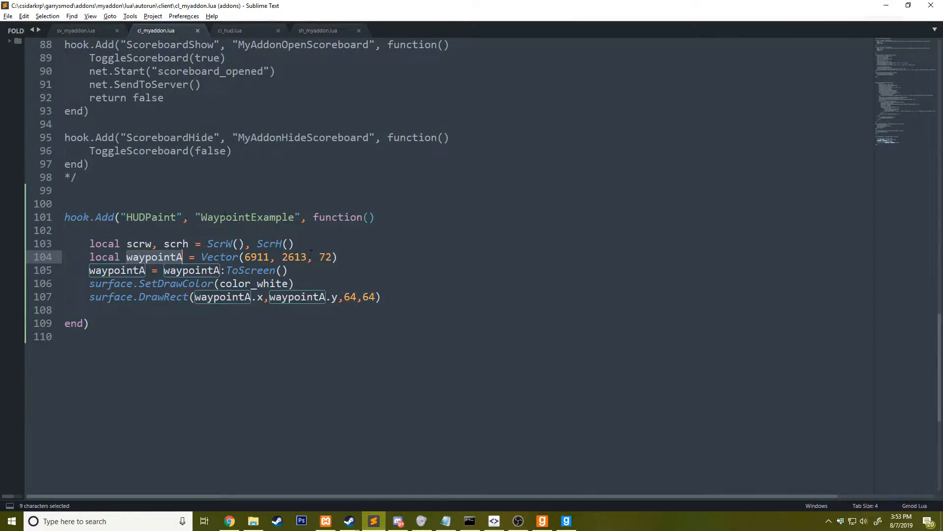
Step: Add local dist = 200^2 above the HUDPaint hook
{"action": "type", "text": "local"}
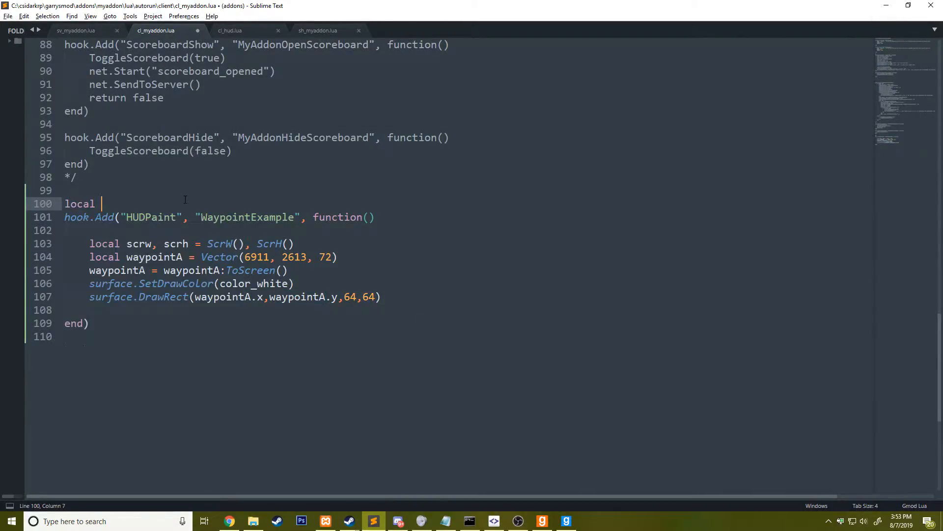
{"action": "type", "text": "dist = 200"}
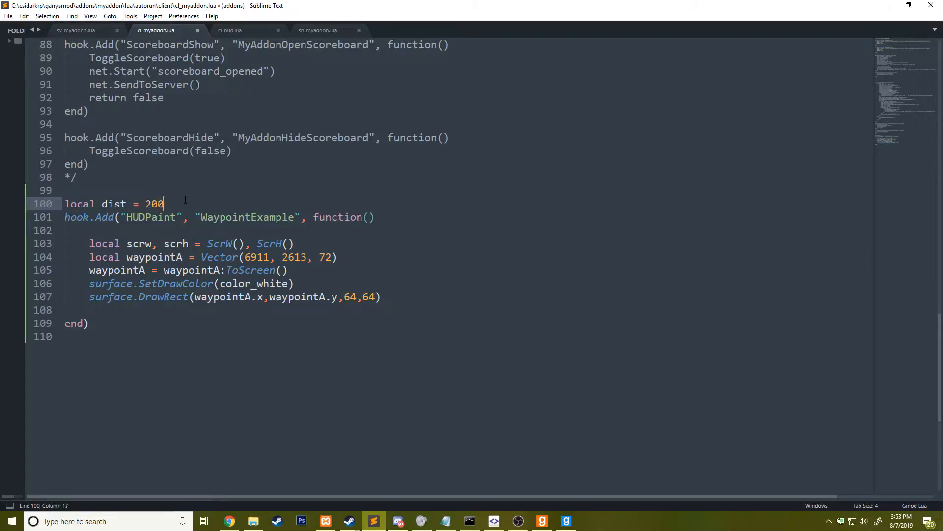
{"action": "type", "text": "^2"}
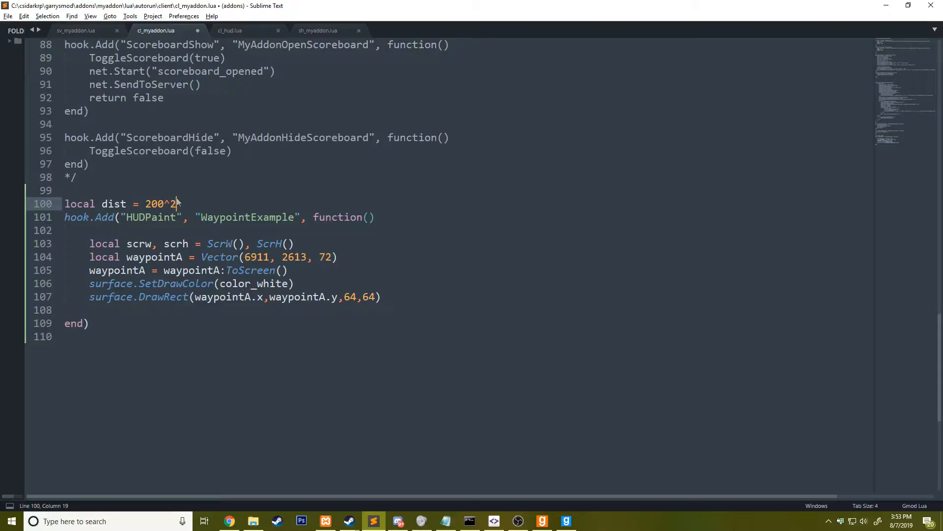
Step: Wrap the drawing lines in if LocalPlayer():GetPos():DistToSqr(waypointA) < dist then
{"action": "double_click", "coordinate": [113, 203]}
{"action": "type", "text": "if LocalPlayer():G"}
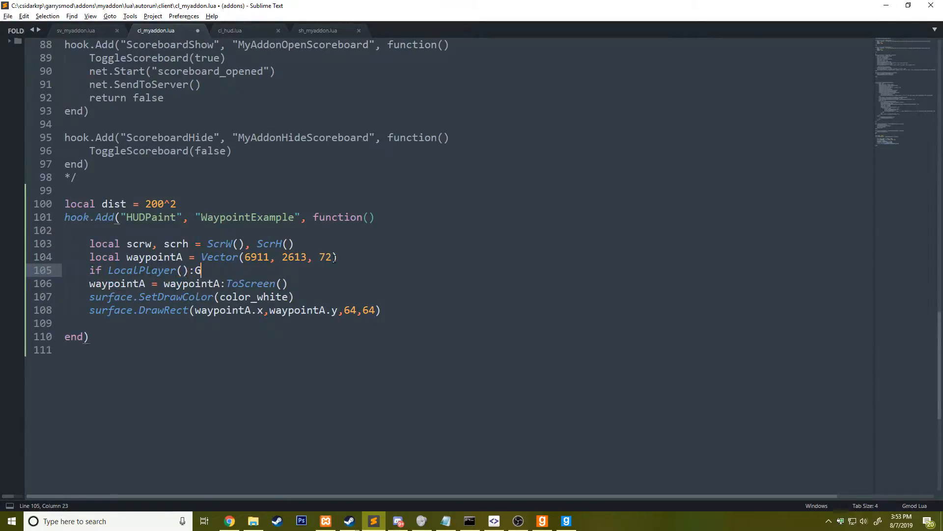
{"action": "type", "text": "etPos():DistToSqr("}
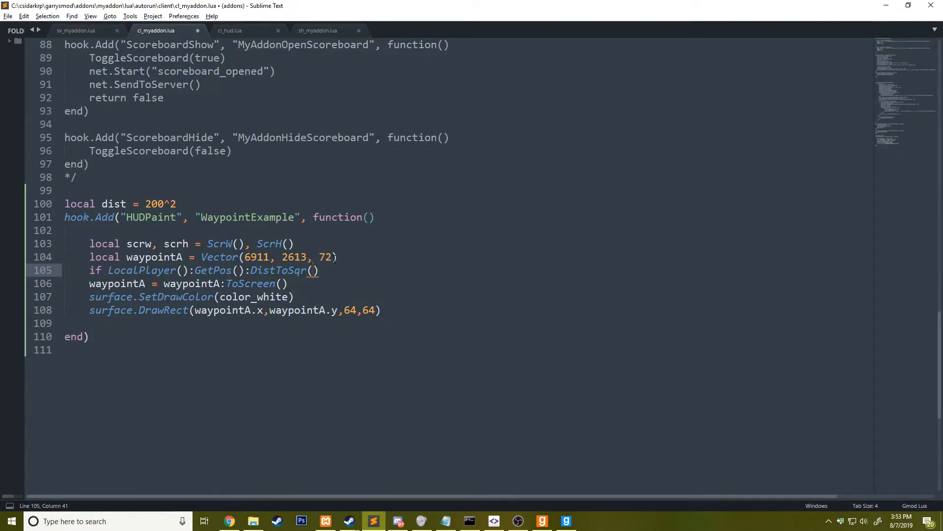
{"action": "type", "text": "wa"}
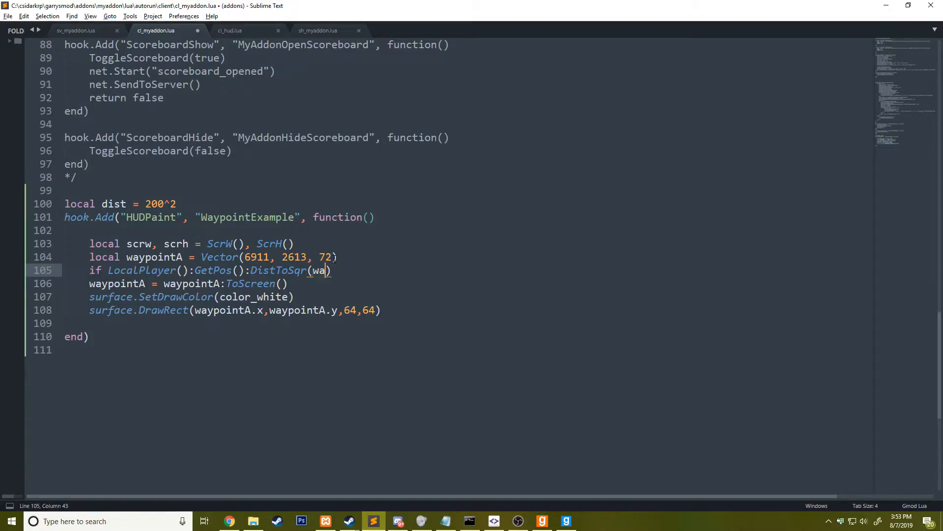
{"action": "type", "text": "ypointA"}
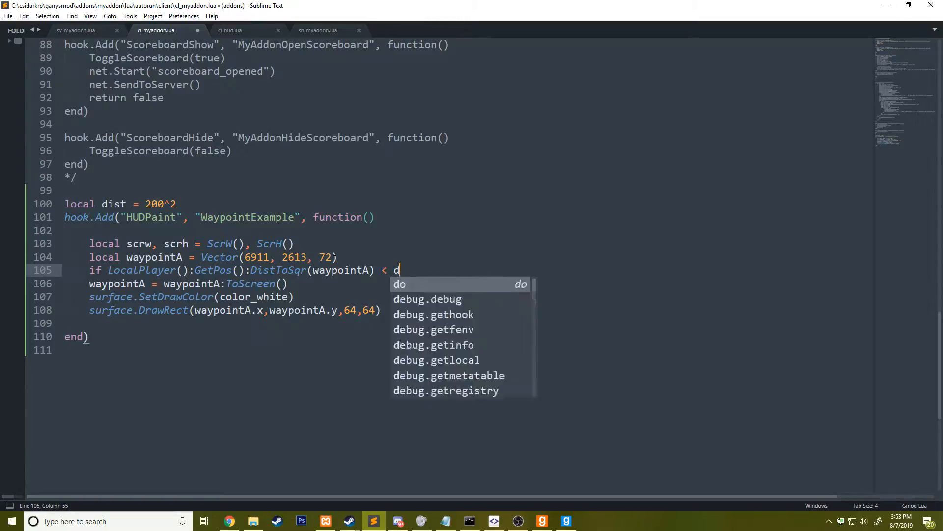
{"action": "type", "text": "ist"}
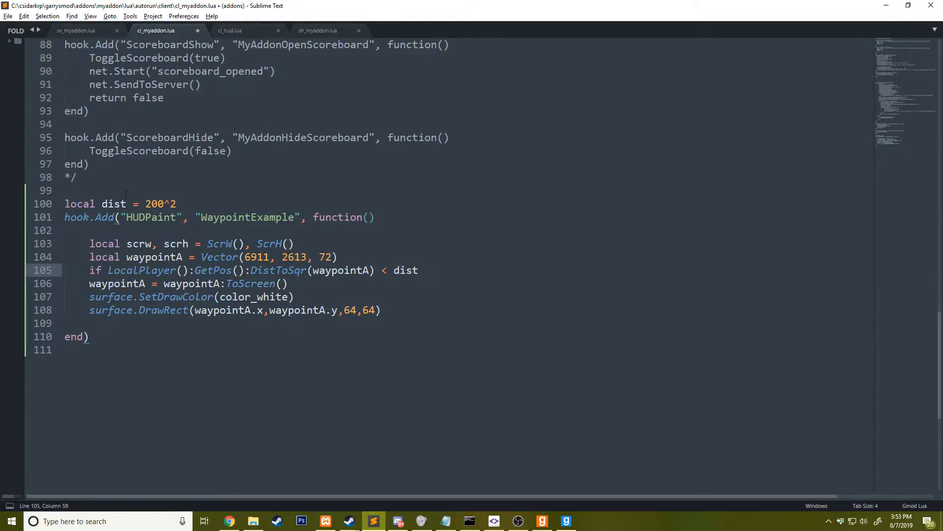
{"action": "left_click", "coordinate": [427, 271]}
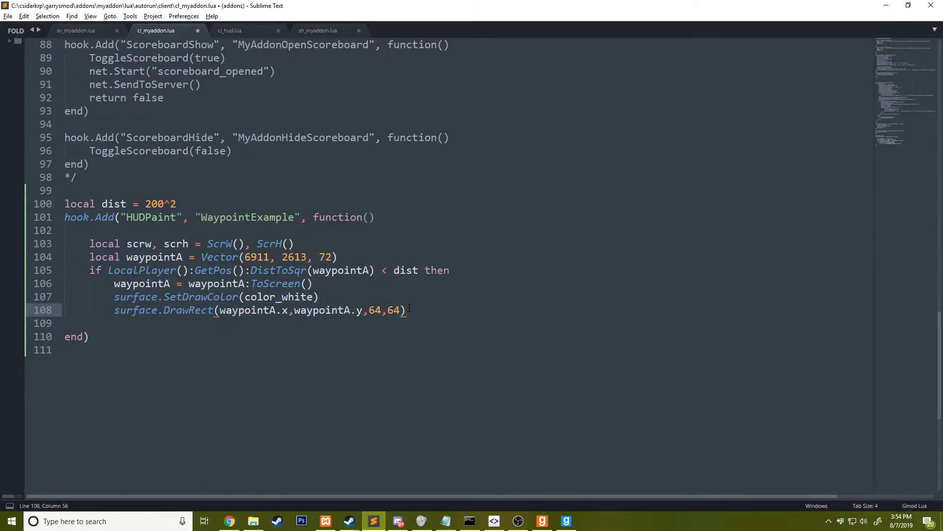
Step: Make the waypoint box translucent black (0,0,0,200) with -32 position offsets
{"action": "key", "text": "alt+tab"}
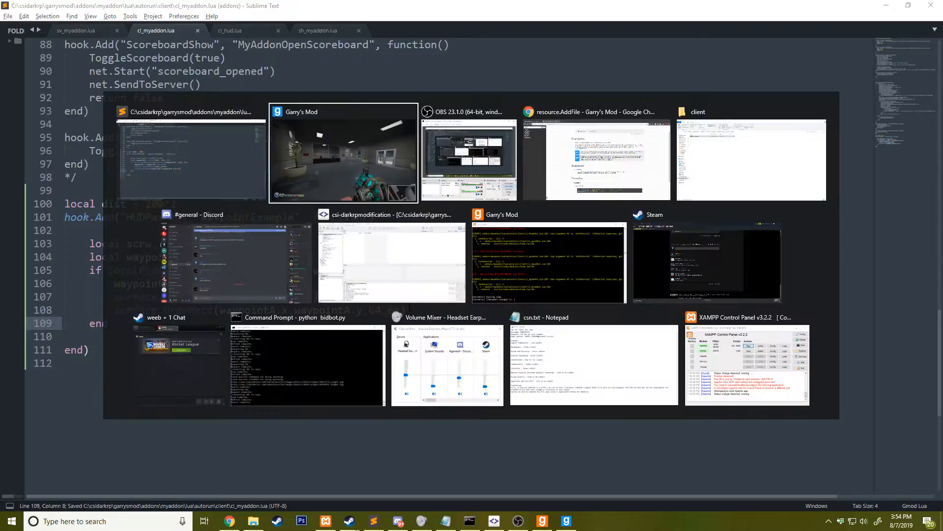
{"action": "left_click", "coordinate": [343, 152]}
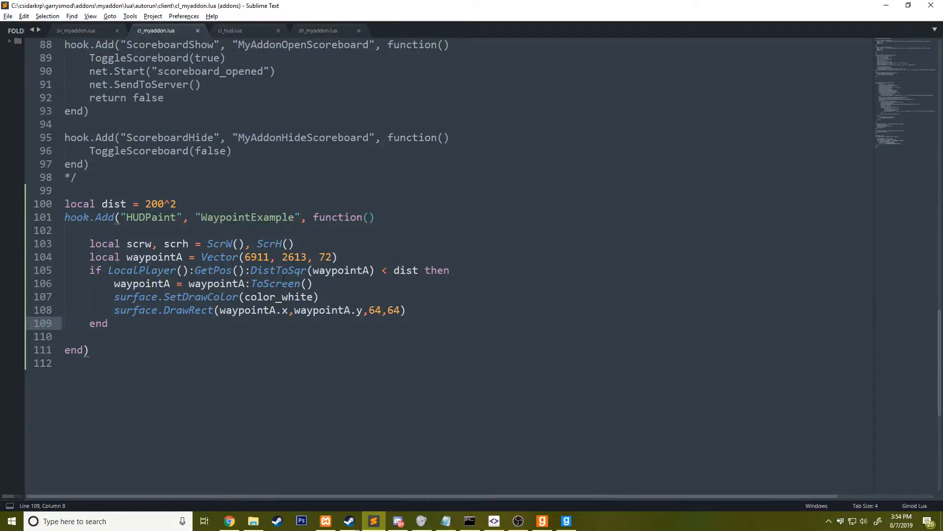
{"action": "double_click", "coordinate": [278, 297]}
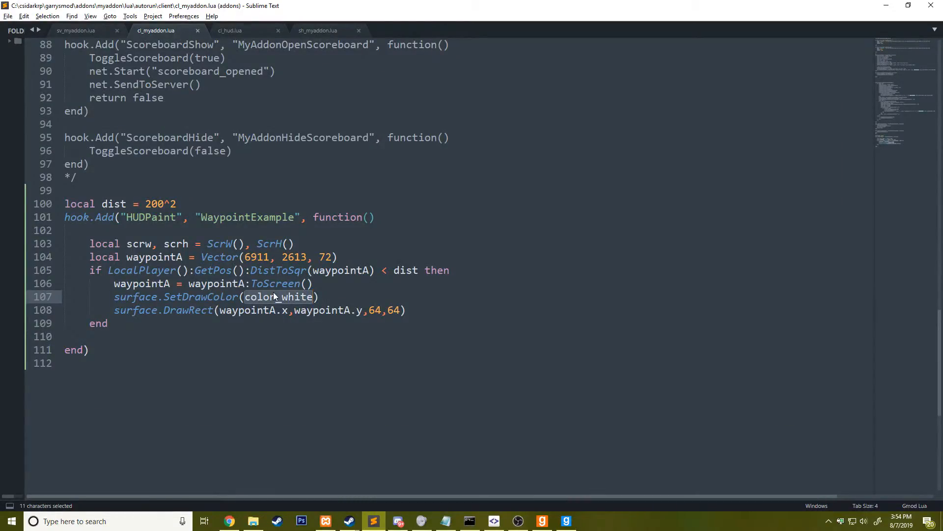
{"action": "type", "text": "0,0,0,200"}
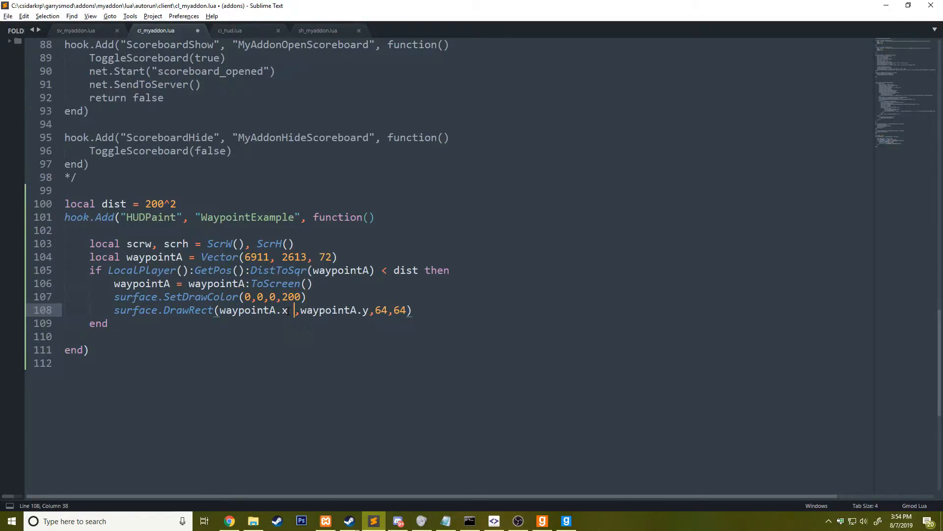
{"action": "type", "text": "- 32"}
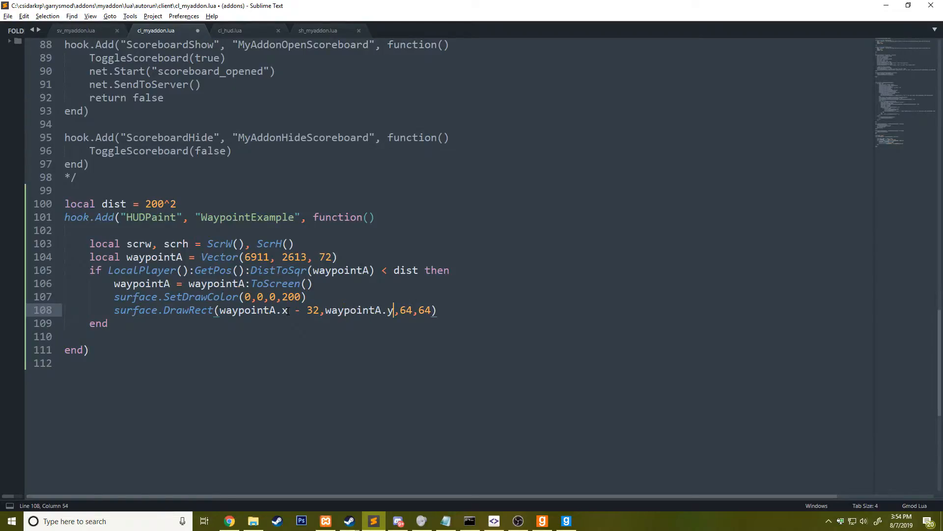
{"action": "type", "text": "-32"}
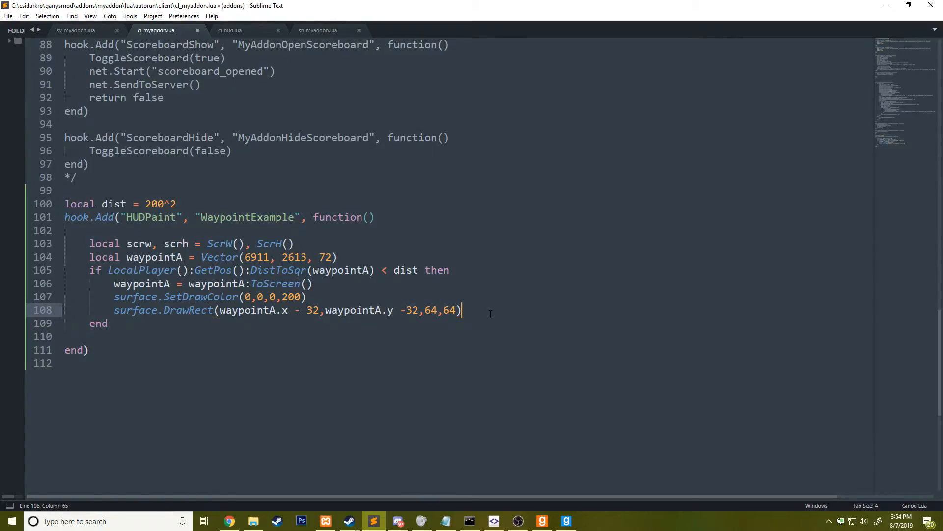
Step: Add a draw.SimpleText "Bank" label at waypointA using the RPFontBold(12) font
{"action": "type", "text": "draw.Simple"}
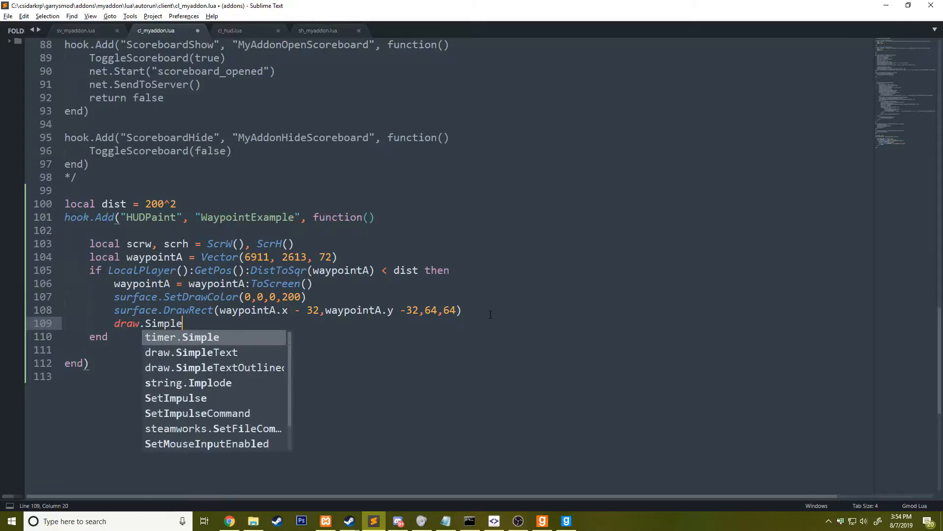
{"action": "type", "text": "Text(\"Bank\""}
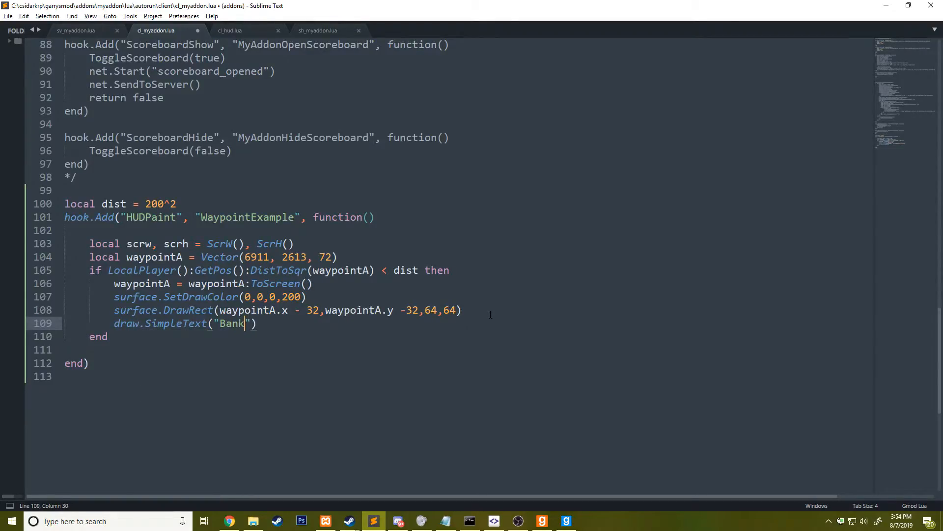
{"action": "type", "text": "\","}
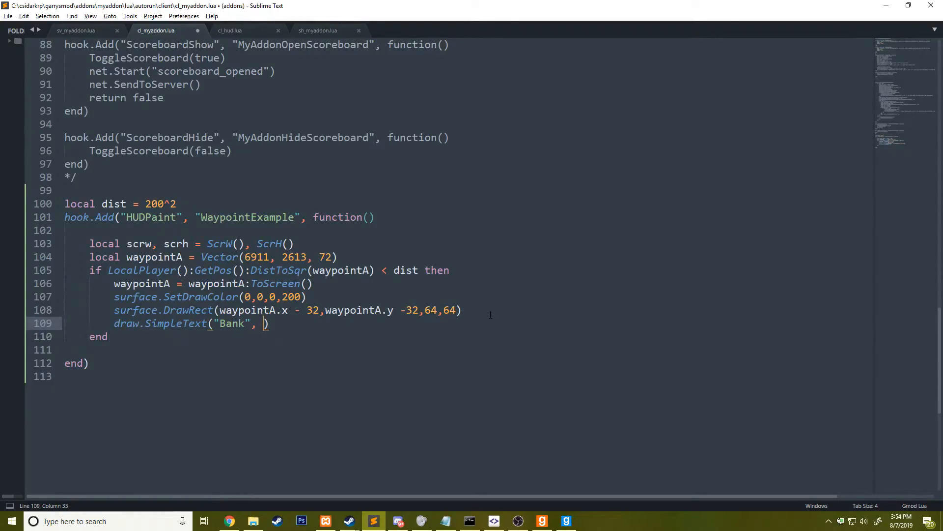
{"action": "type", "text": "waypointA"}
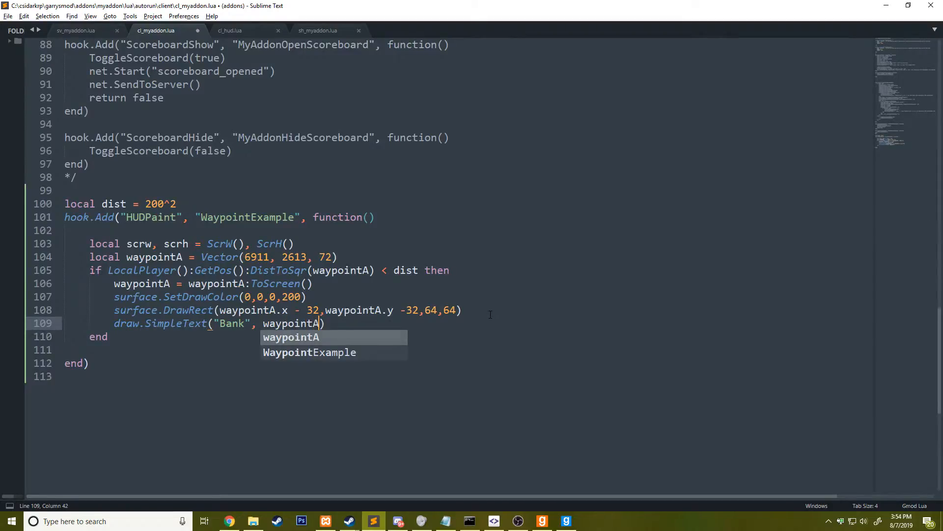
{"action": "type", "text": ".x, waypointA.y, color_white,"}
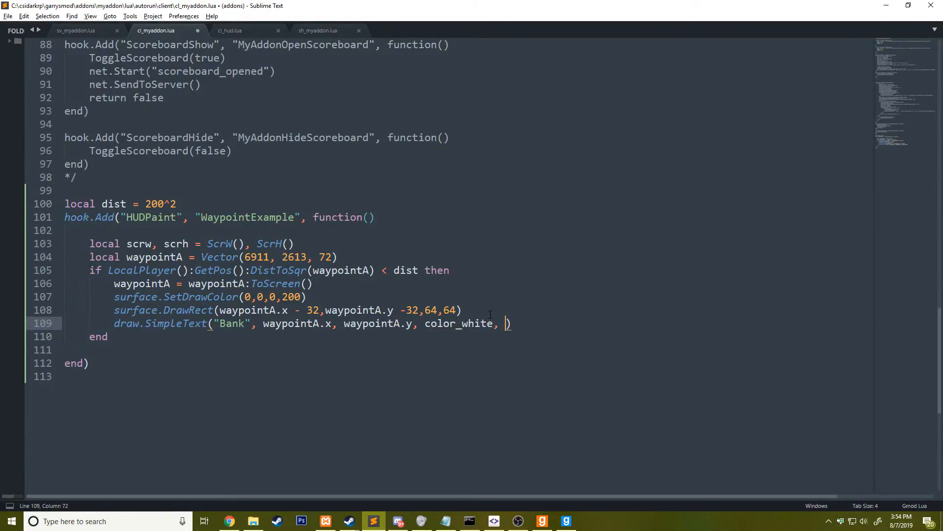
{"action": "type", "text": "TEXT_ALIGN_CENTER, TEXT_A"}
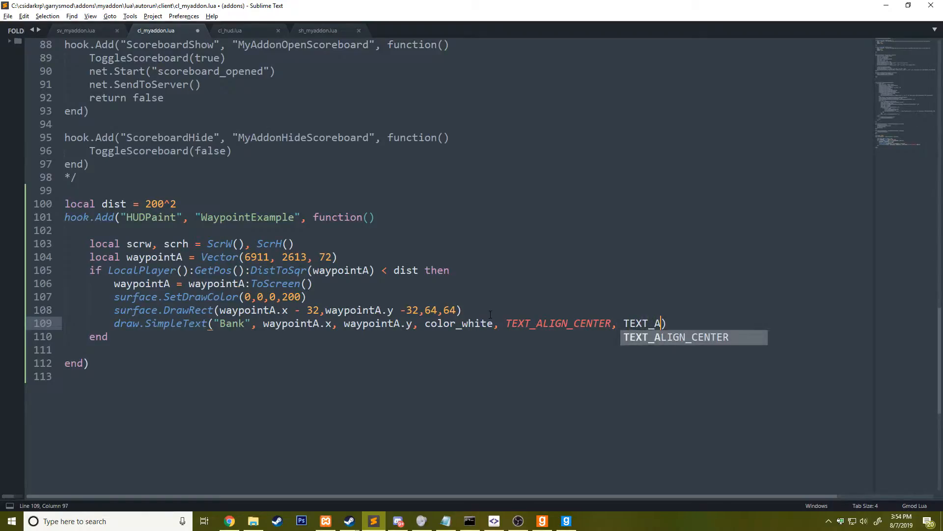
{"action": "key", "text": "Tab"}
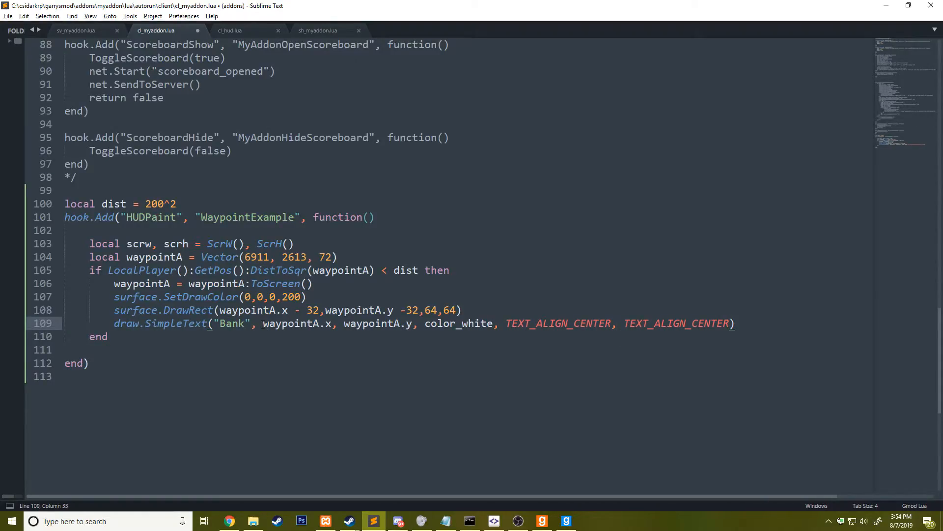
{"action": "type", "text": "RPFontBold"}
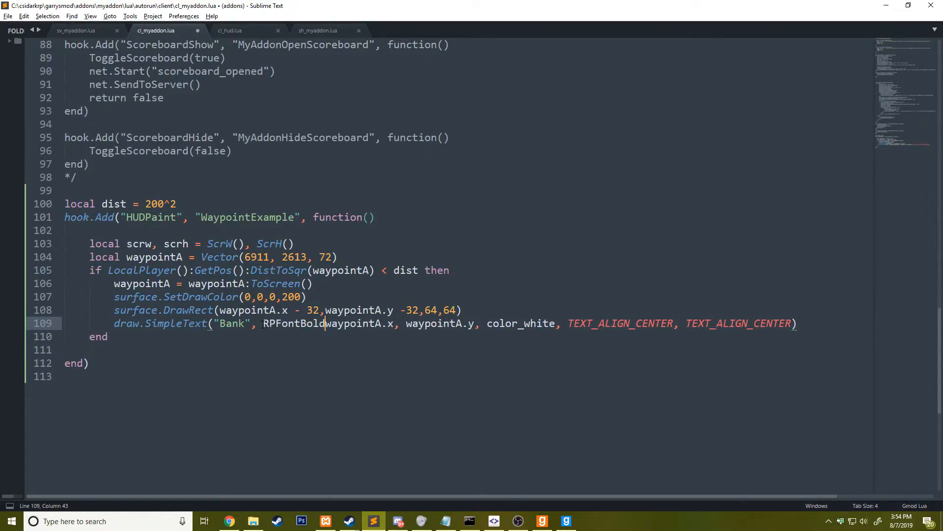
{"action": "type", "text": "12"}
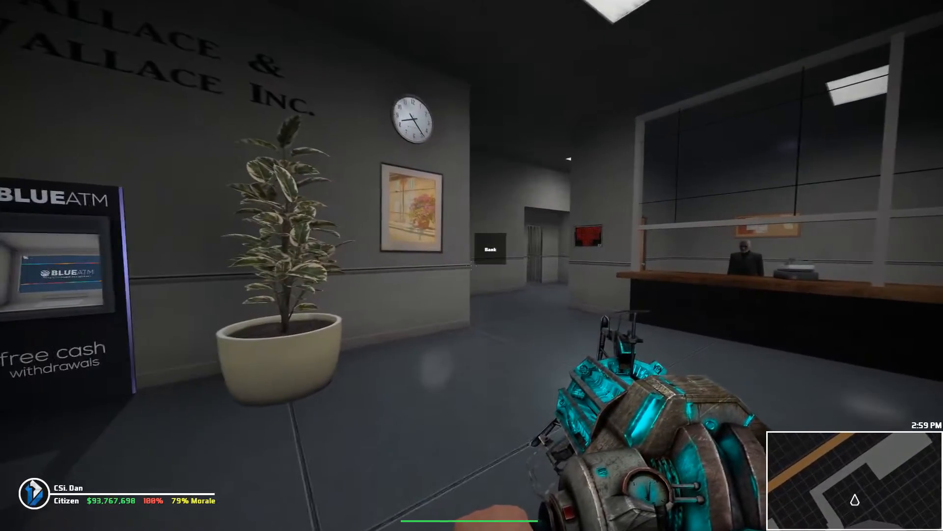
{"action": "mouse_move", "coordinate": [472, 264]}
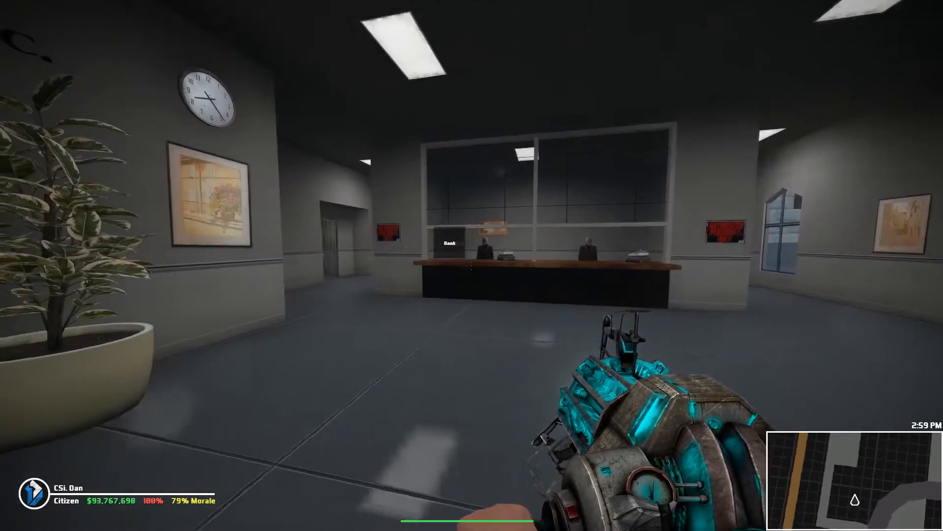
Step: Switch from Garry's Mod back to the Sublime Text window
{"action": "key", "text": "alt+tab"}
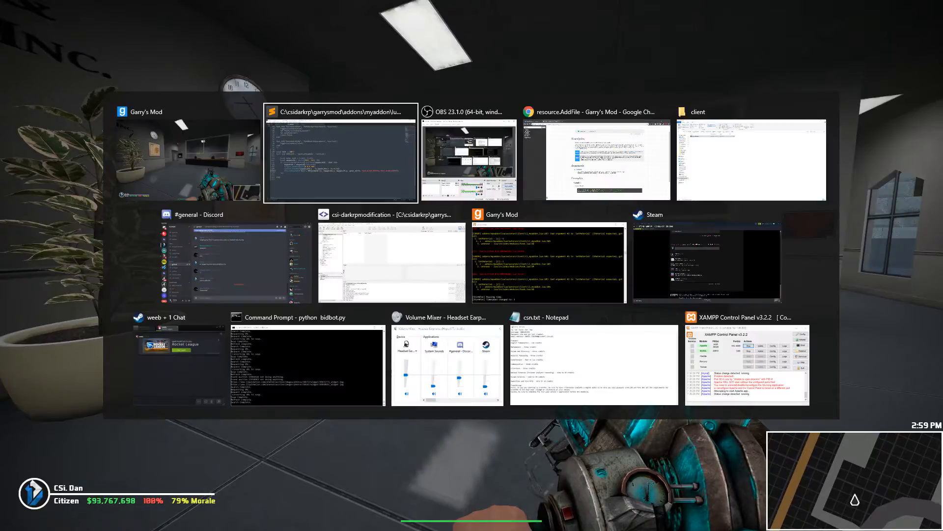
{"action": "left_click", "coordinate": [339, 153]}
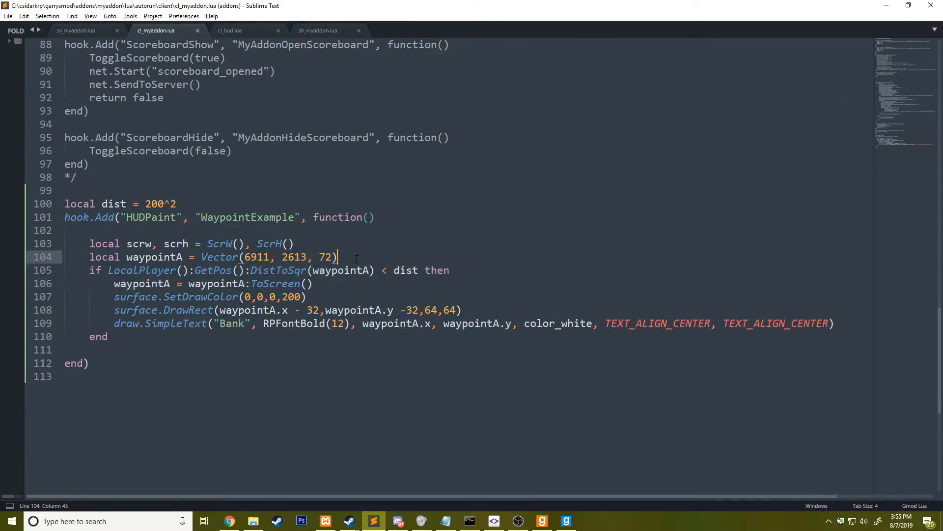
Step: Wrap the distance check in for k,v in pairs(player.GetAll()) do
{"action": "type", "text": "for k,v in"}
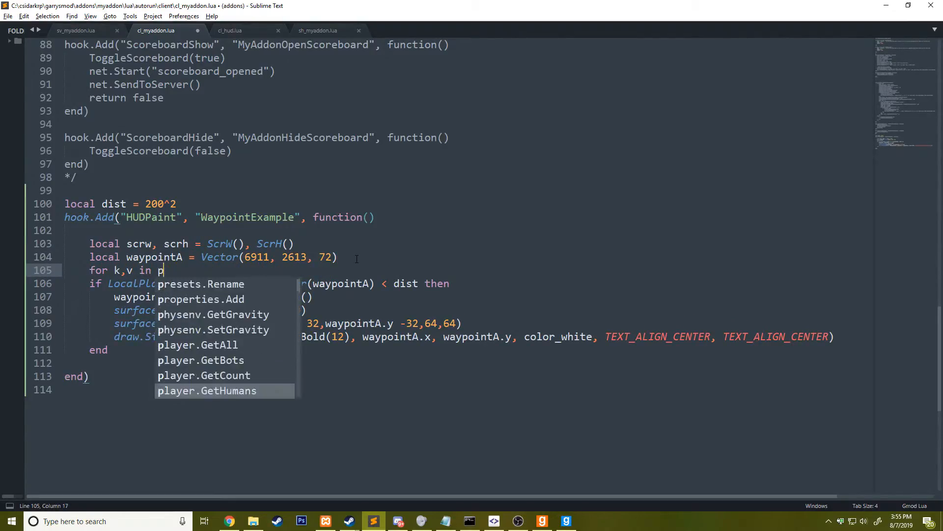
{"action": "type", "text": "pairs(player.GetAll()) do"}
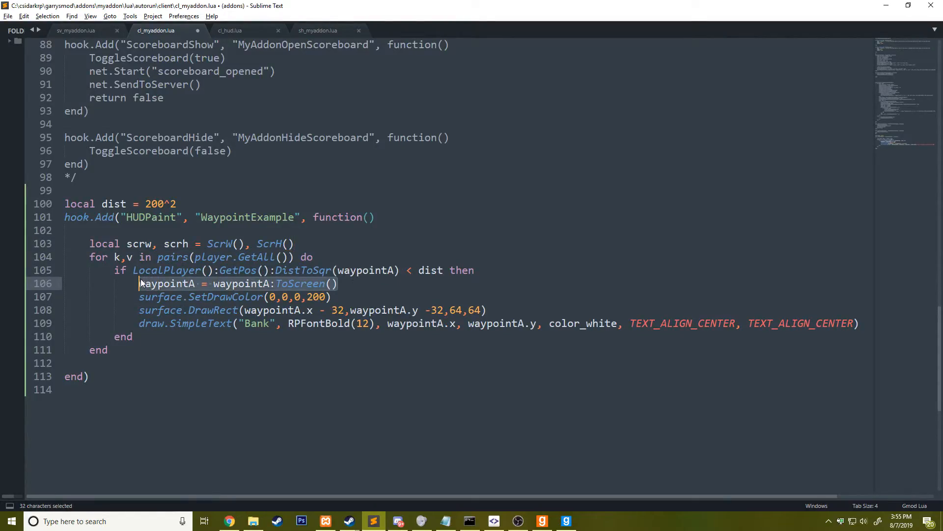
Step: Add local pos = v:GetPos() and pos:ToScreen(), replacing waypointA with pos
{"action": "type", "text": "local pos = v:GetPos("}
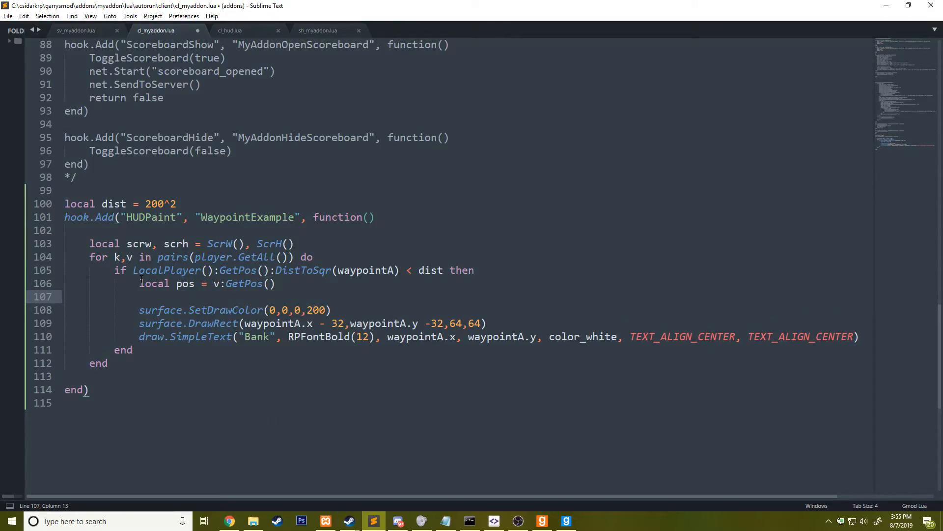
{"action": "type", "text": "pos:"}
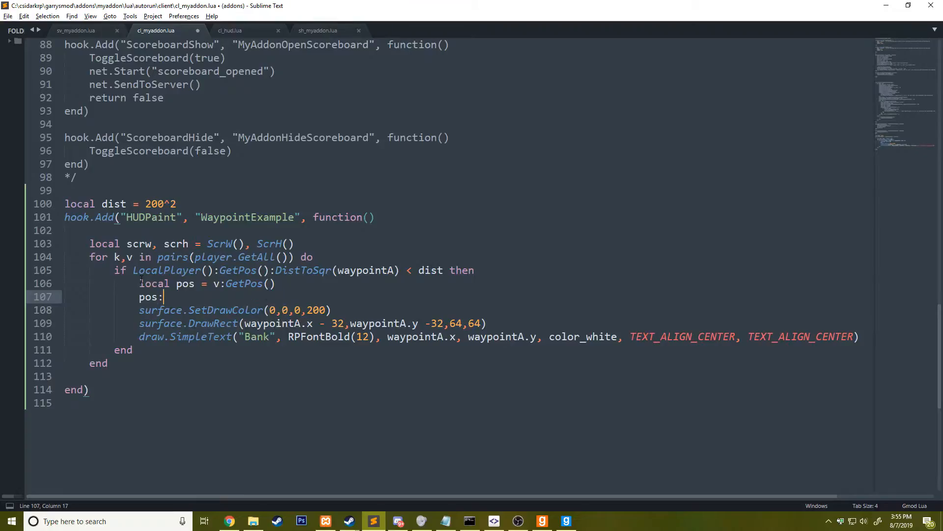
{"action": "type", "text": "ToScreen()"}
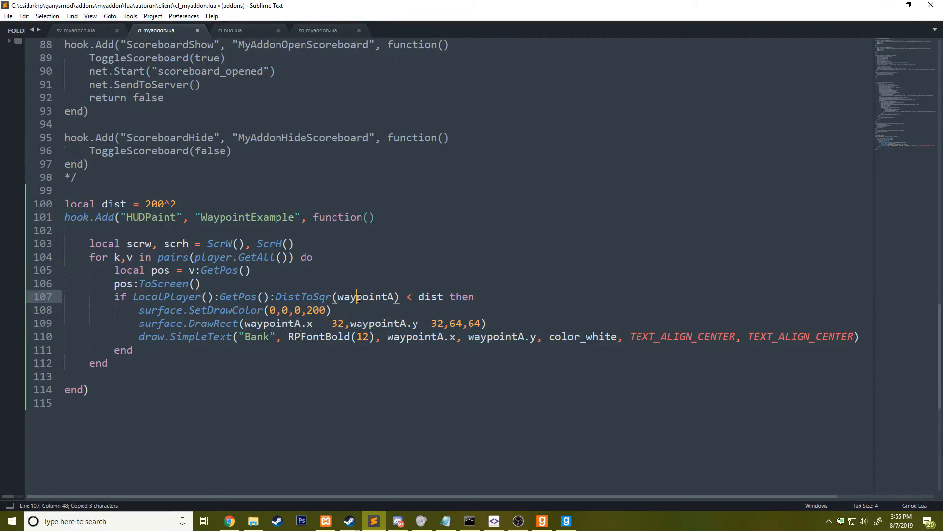
{"action": "type", "text": "pos"}
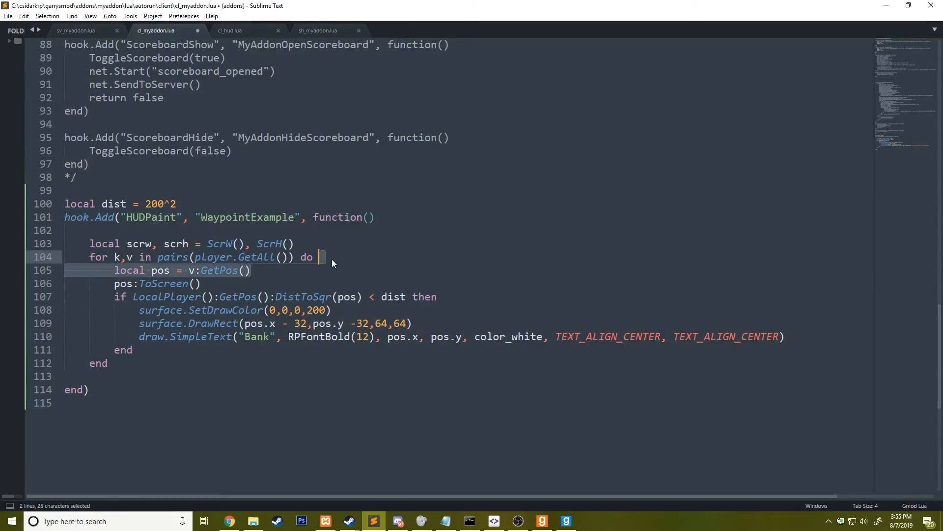
Step: Insert if v == LocalPlayer() then continue end to skip the local player
{"action": "type", "text": "if v =="}
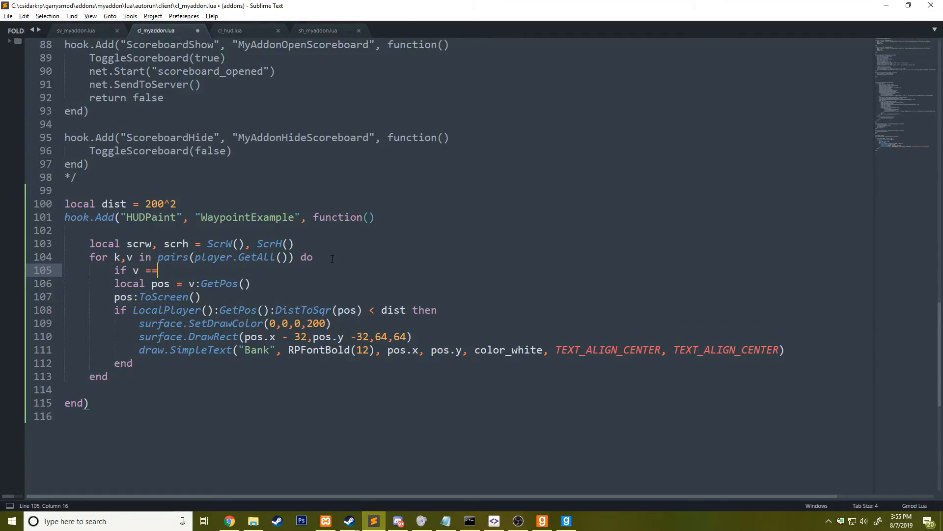
{"action": "type", "text": "LocalPlayer() then return e"}
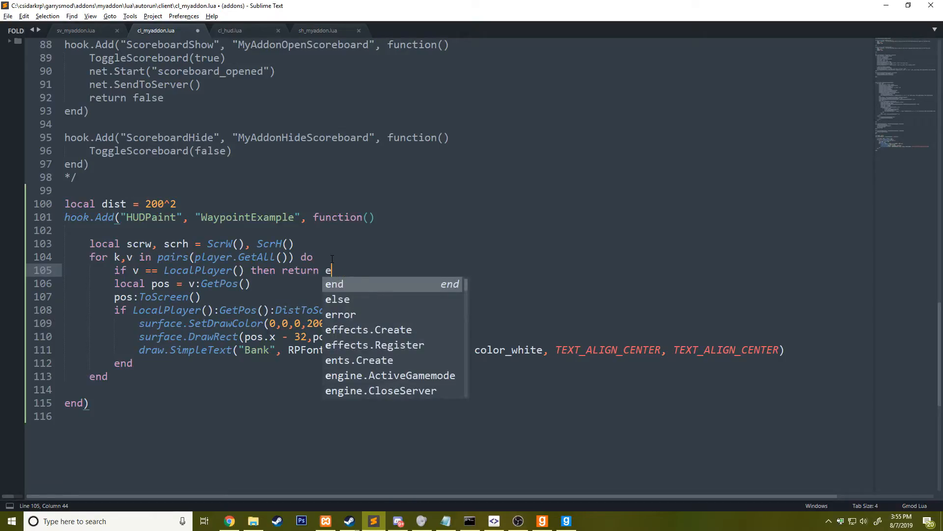
{"action": "type", "text": "continue end"}
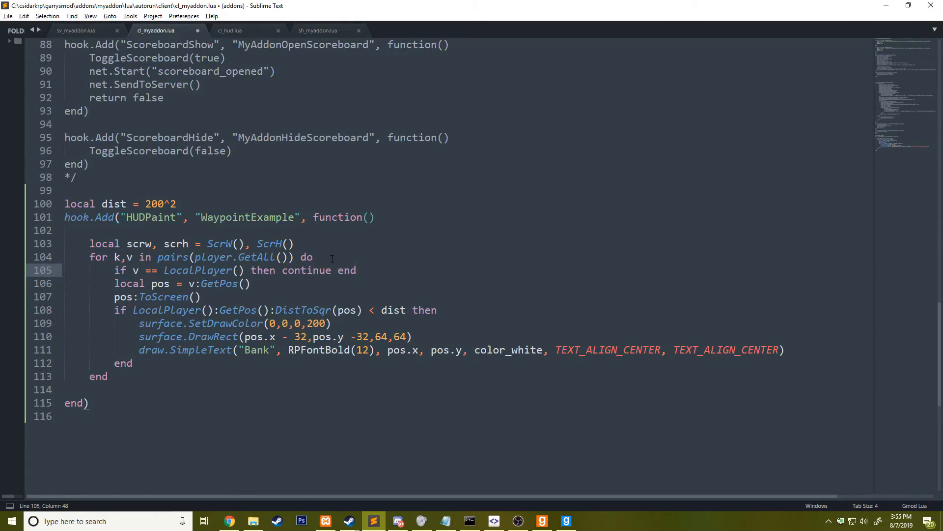
Step: Replace the "Bank" label with v:Name() and select the pos:ToScreen() line to cut
{"action": "double_click", "coordinate": [256, 350]}
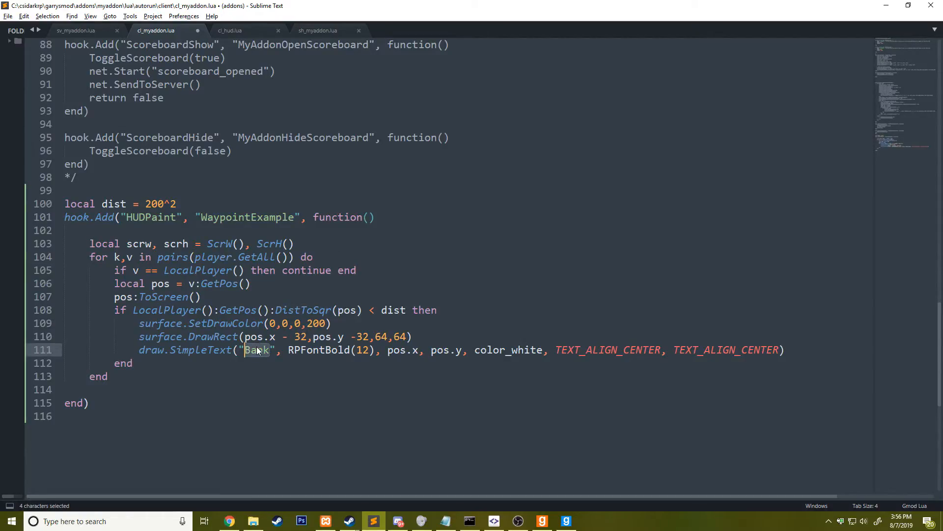
{"action": "type", "text": "v:Name()"}
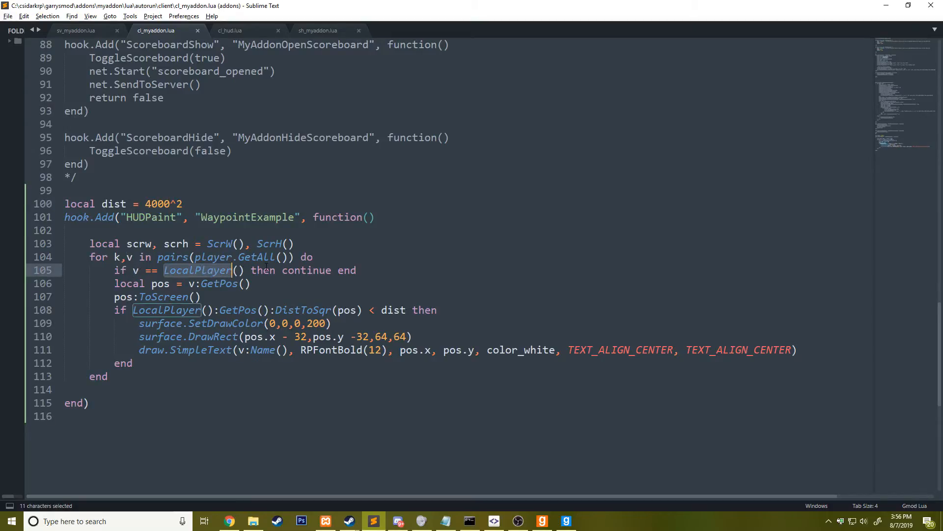
{"action": "left_click", "coordinate": [219, 283]}
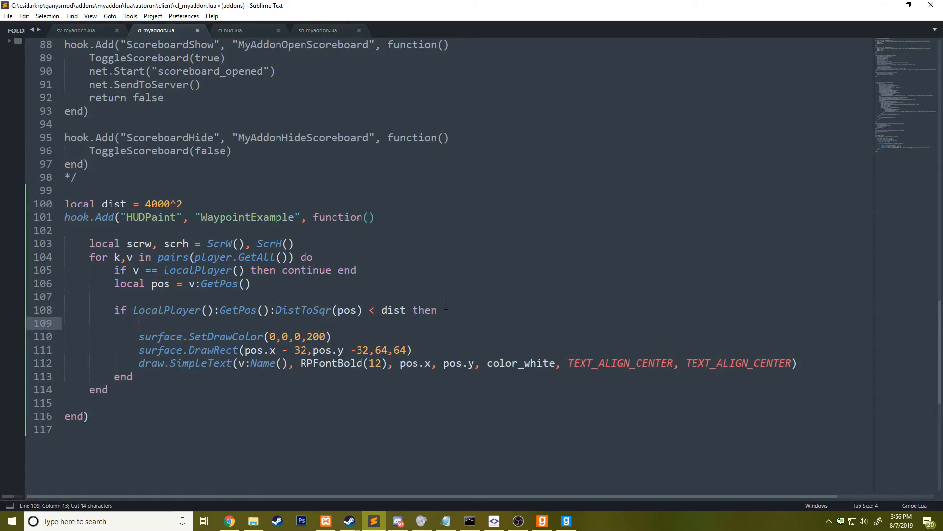
Step: Paste pos:ToScreen() inside the distance check and review the player and pos usages
{"action": "type", "text": "pos:ToScreen()"}
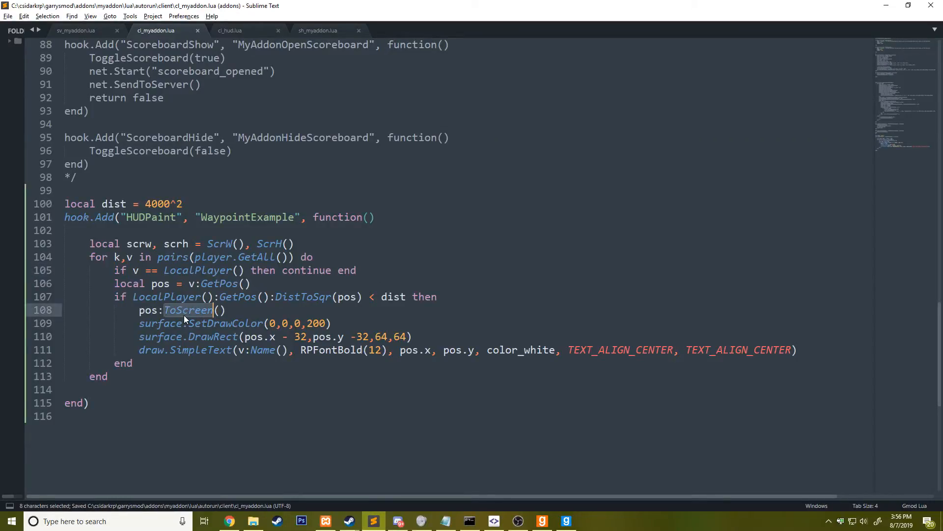
{"action": "left_click", "coordinate": [310, 337]}
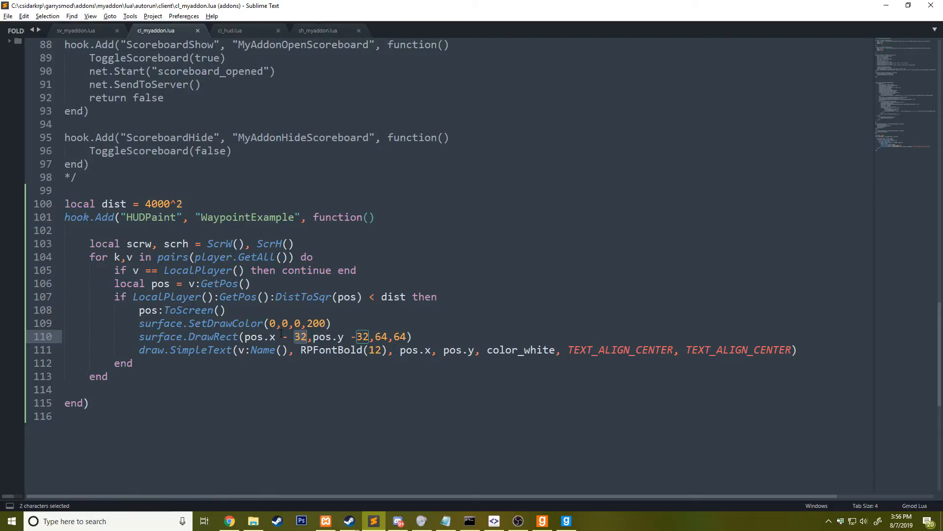
{"action": "double_click", "coordinate": [212, 256]}
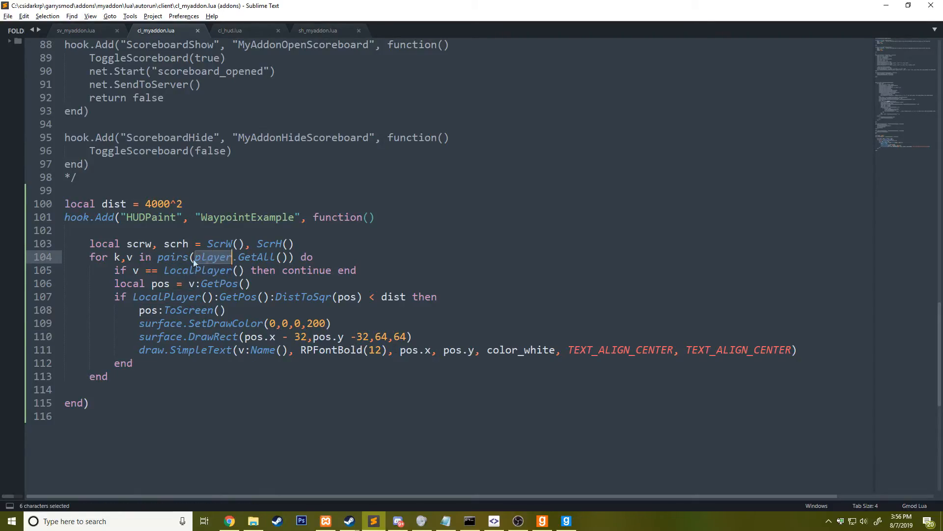
{"action": "double_click", "coordinate": [159, 283]}
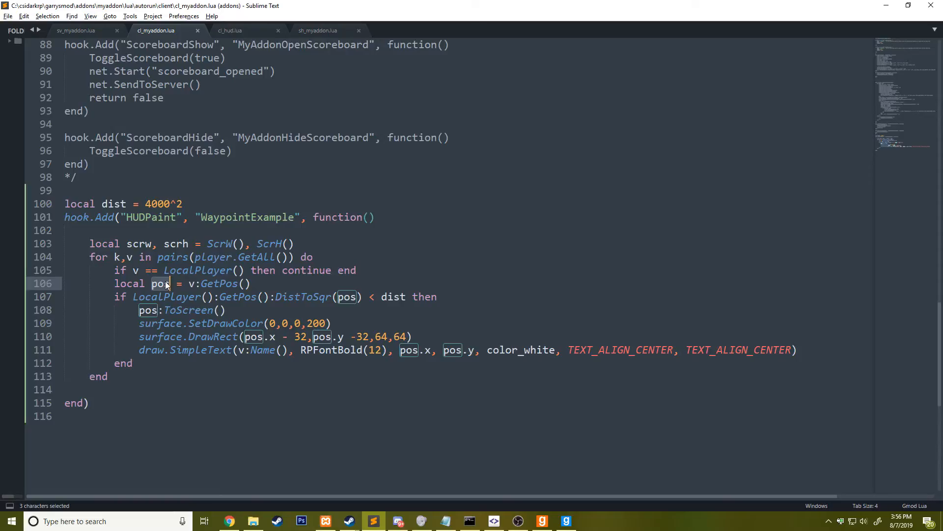